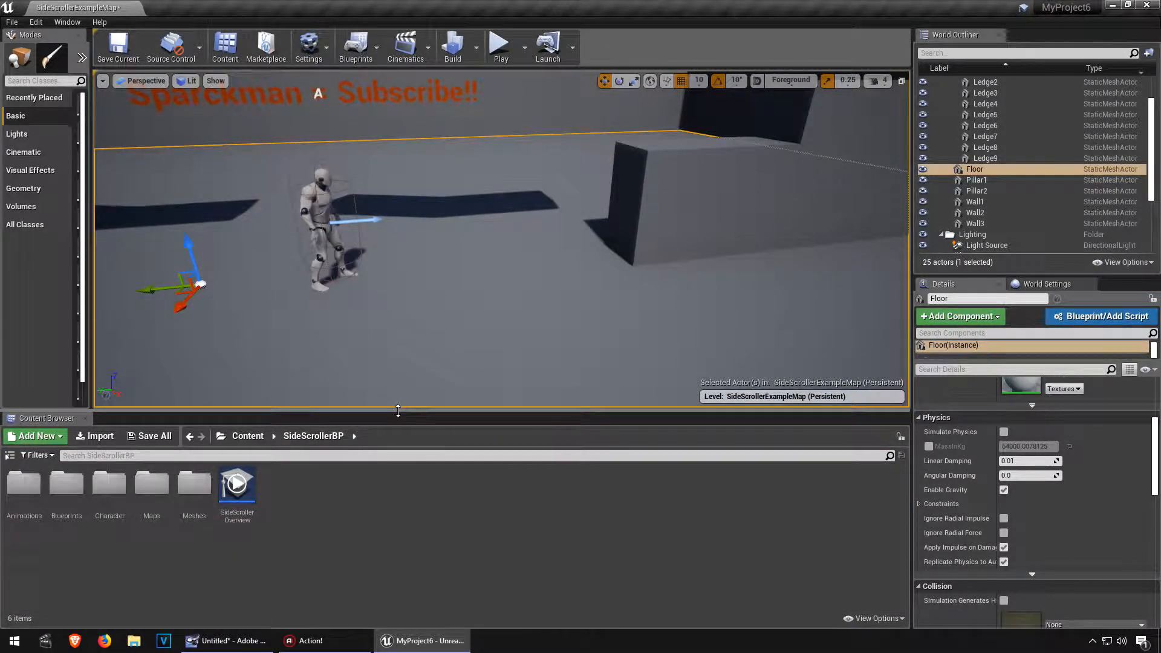
- Create a folder named gg inside SideScrollerBP and start an import browsing toward Documents/iClone7
click(35, 436)
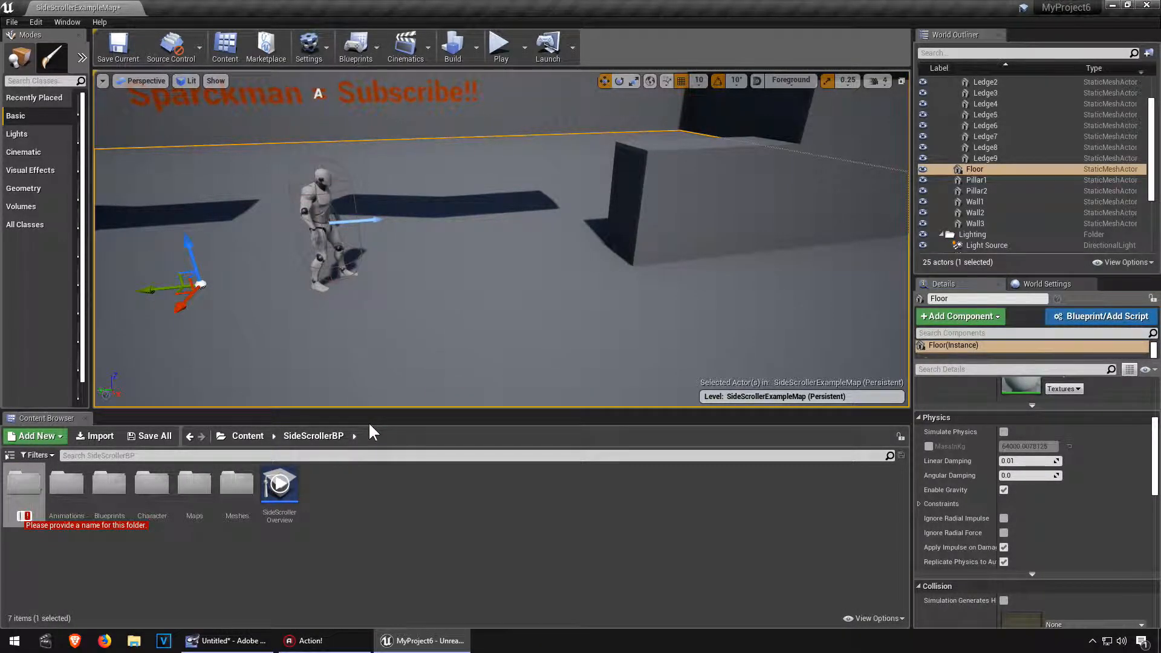
text(gg)
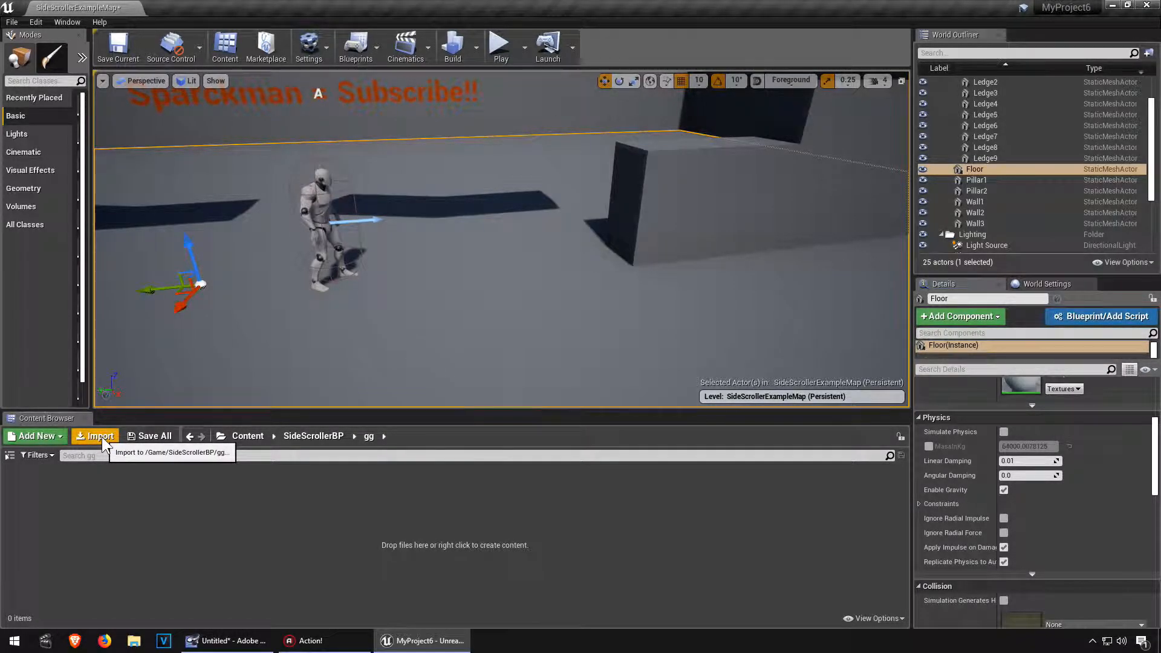
click(101, 436)
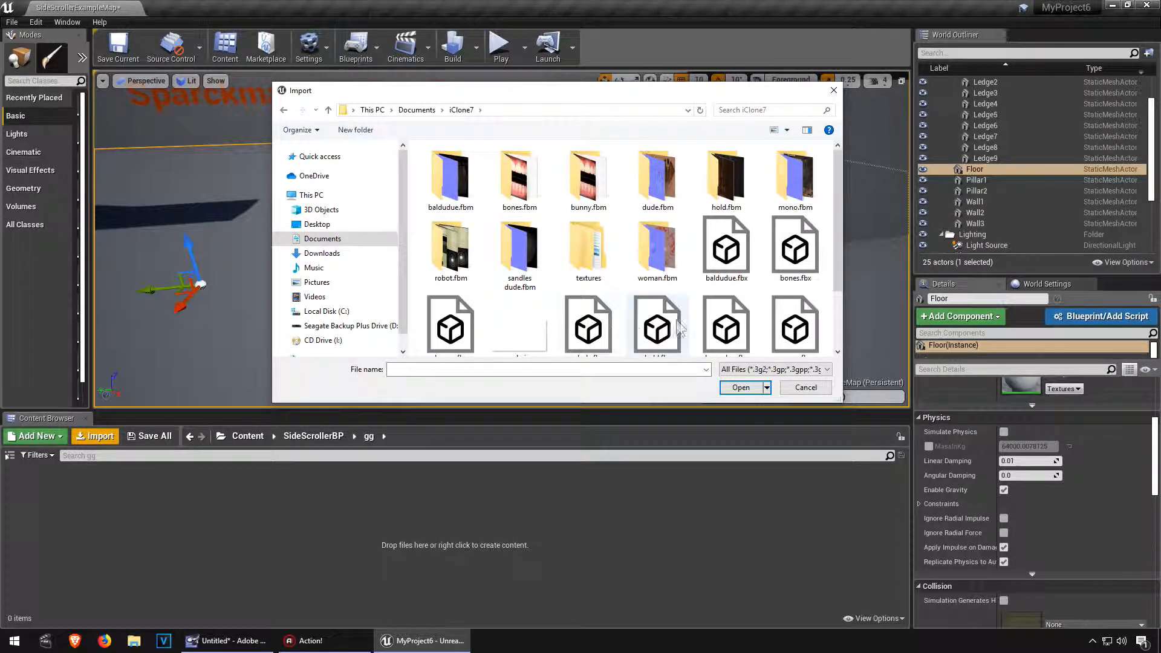
scroll(down, 3)
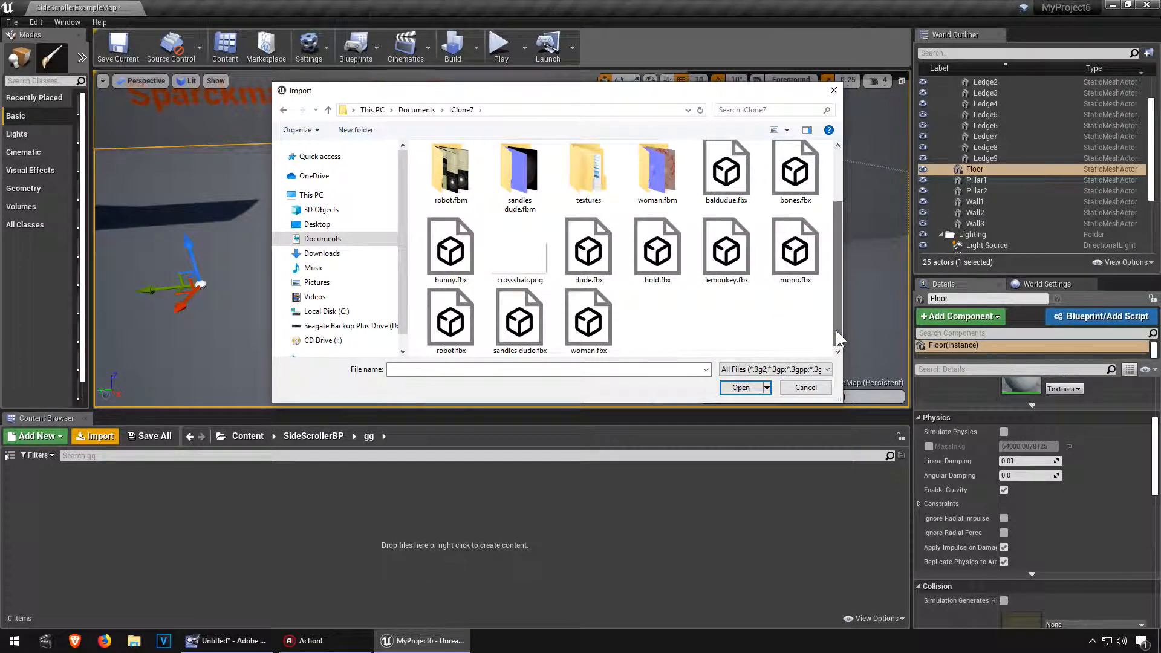
mouse_move(641, 322)
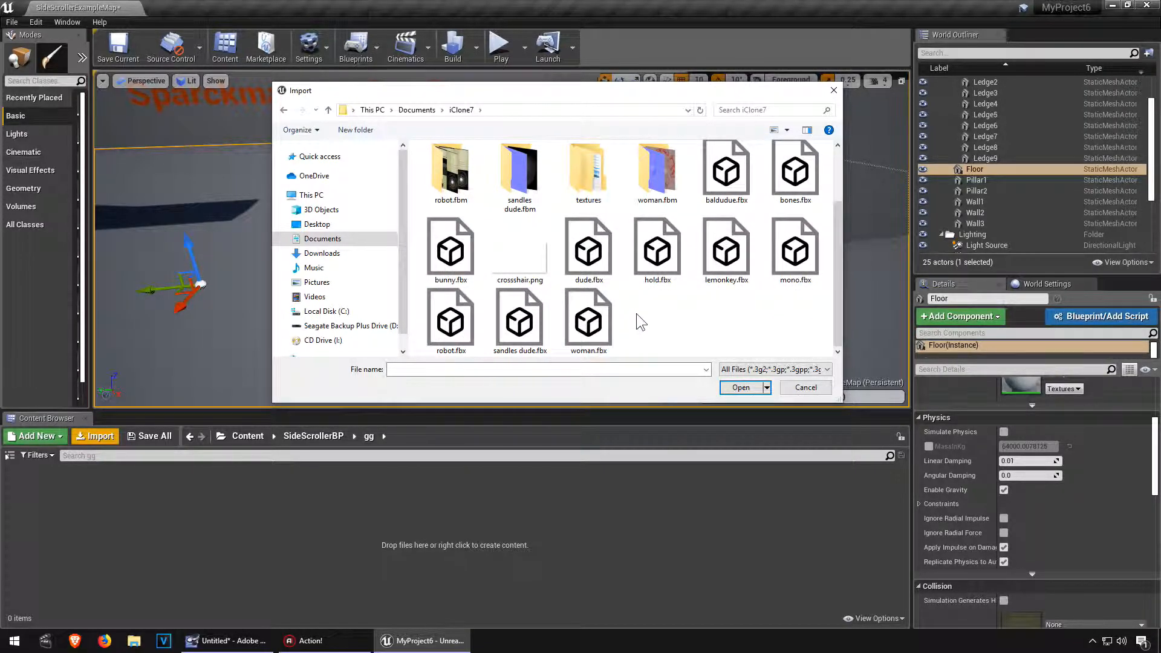
- Import lemonkey.fbx as a Skeletal Mesh with expanded Mesh options using Import All
click(740, 387)
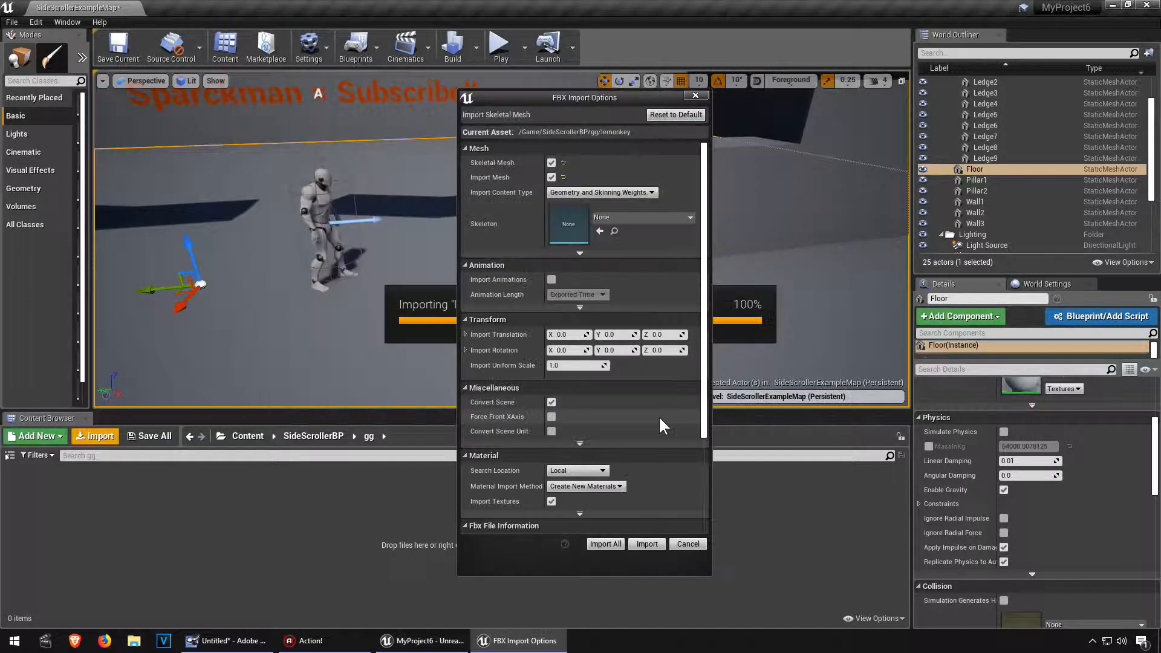
mouse_move(685, 224)
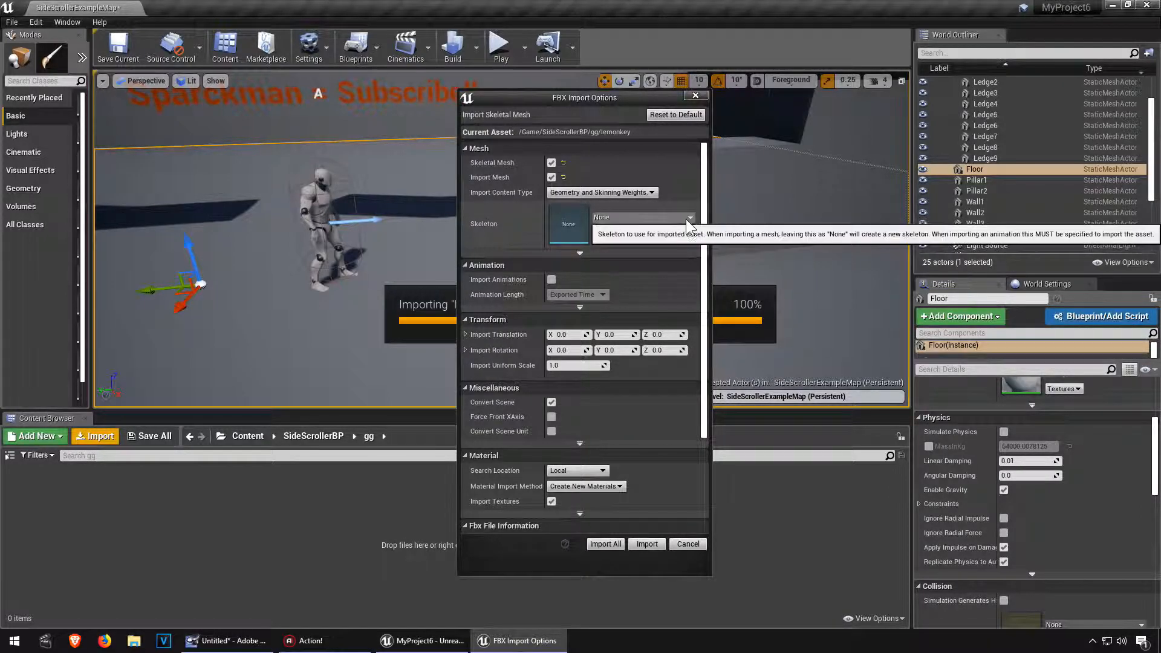
click(694, 217)
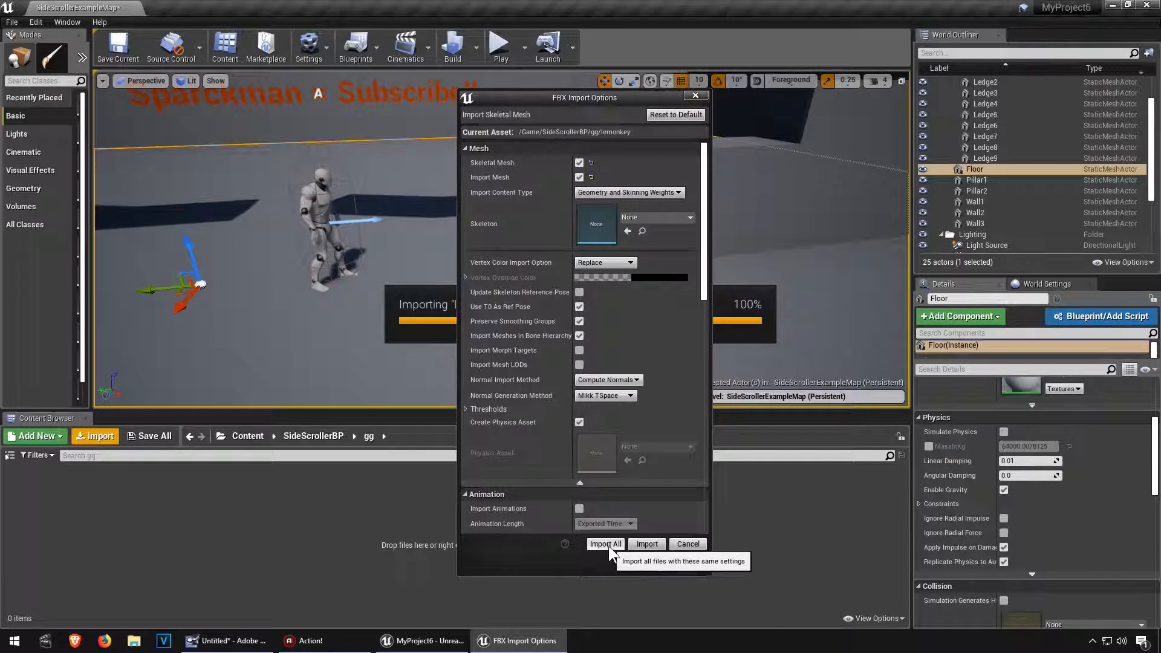
click(605, 543)
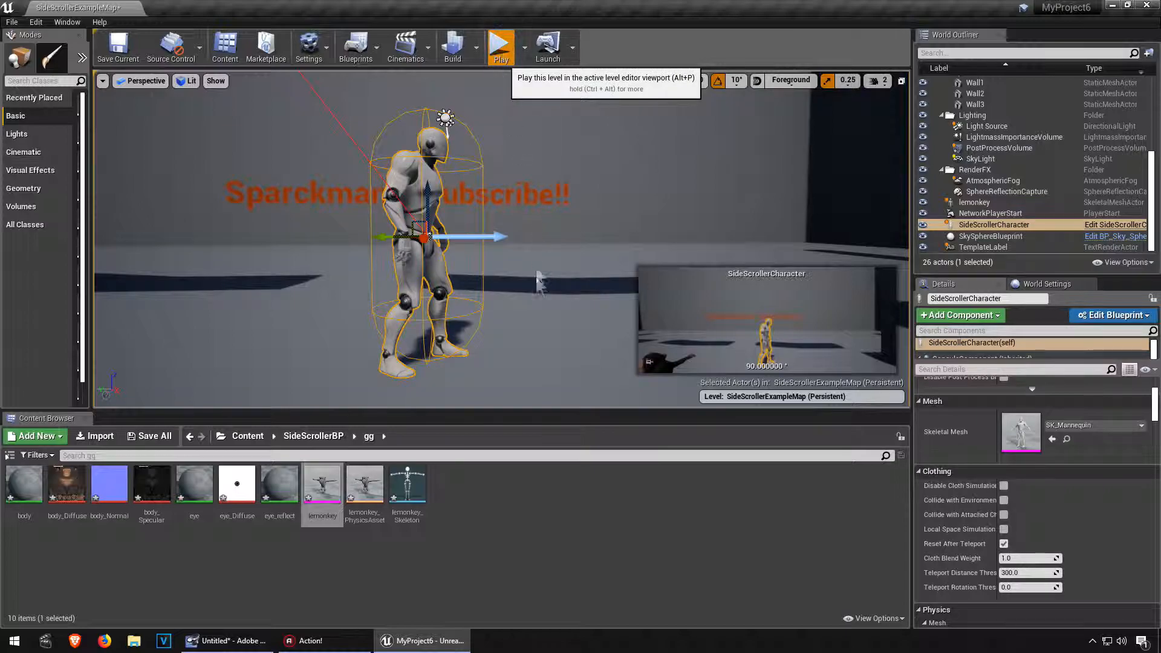
- Run a play session of the level with the default mannequin, then stop it
click(501, 44)
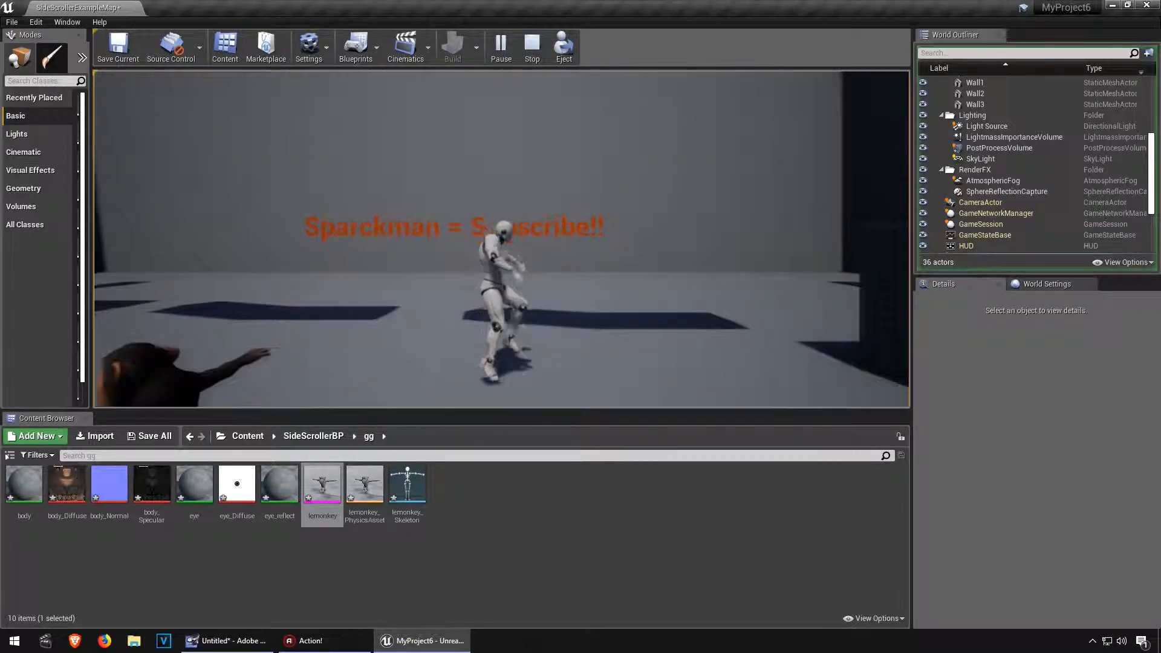
click(532, 44)
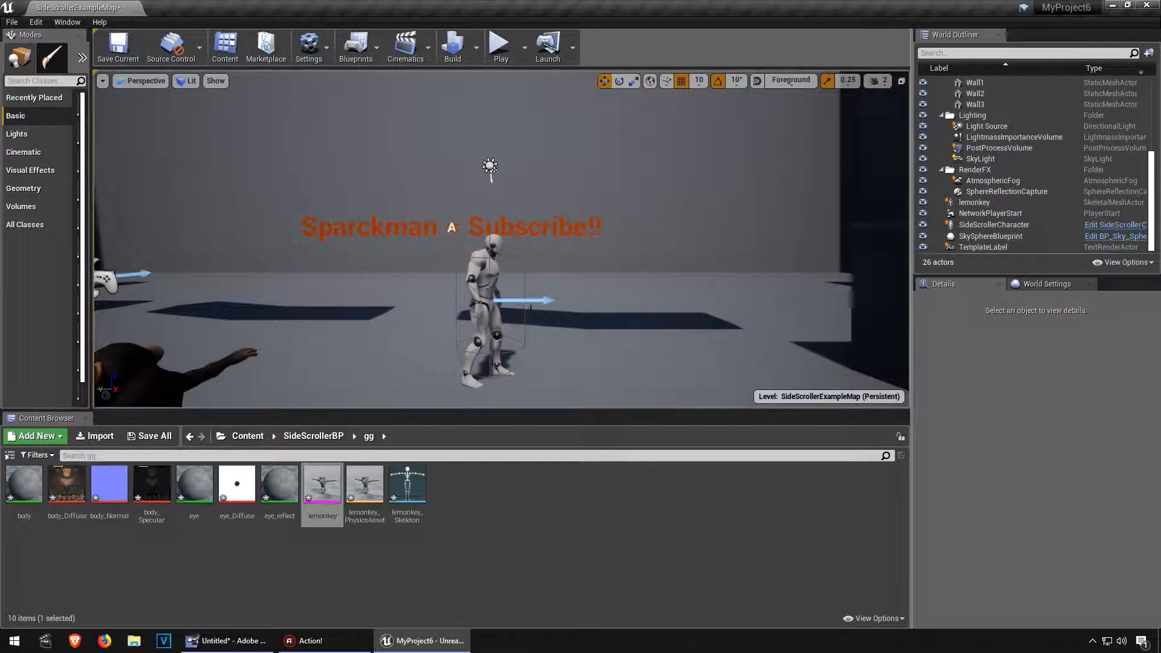
- Assign lemonkey as the SideScrollerCharacter's Skeletal Mesh and play the level with the monkey
click(489, 304)
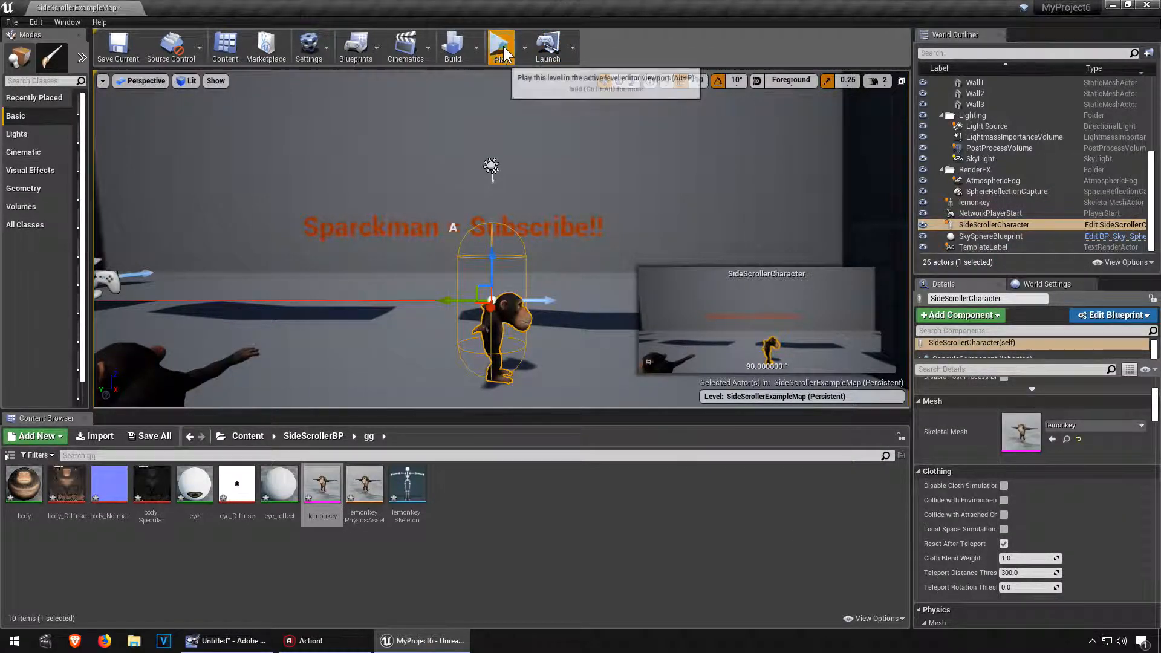
click(501, 46)
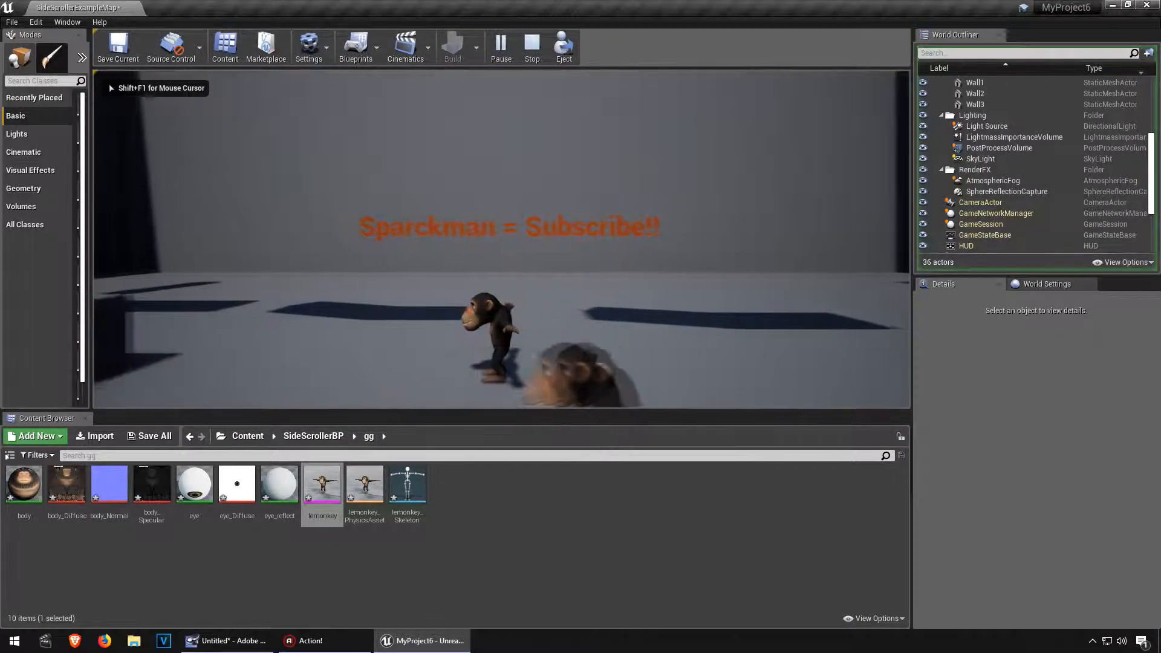